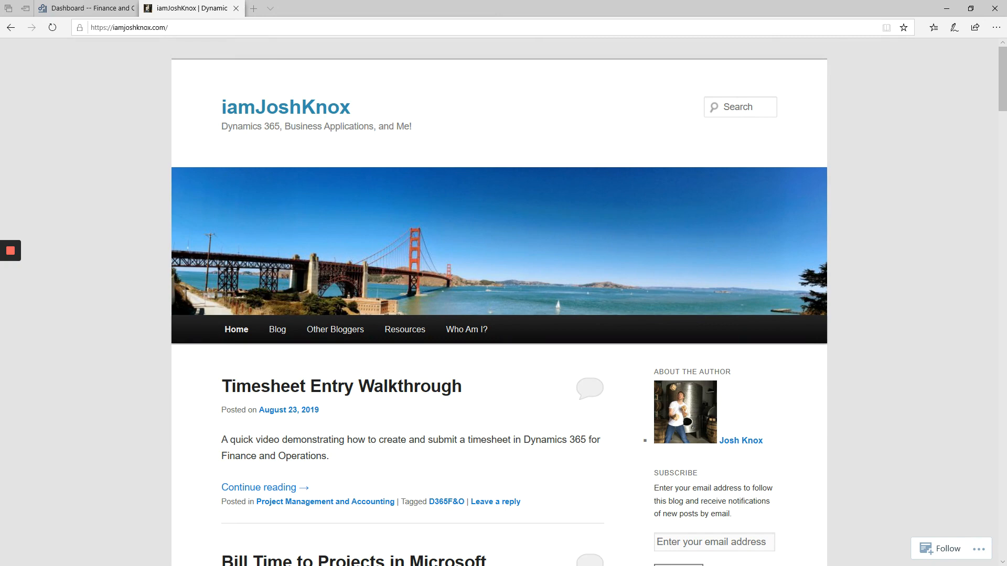
{"action": "mouse_move", "coordinate": [163, 374]}
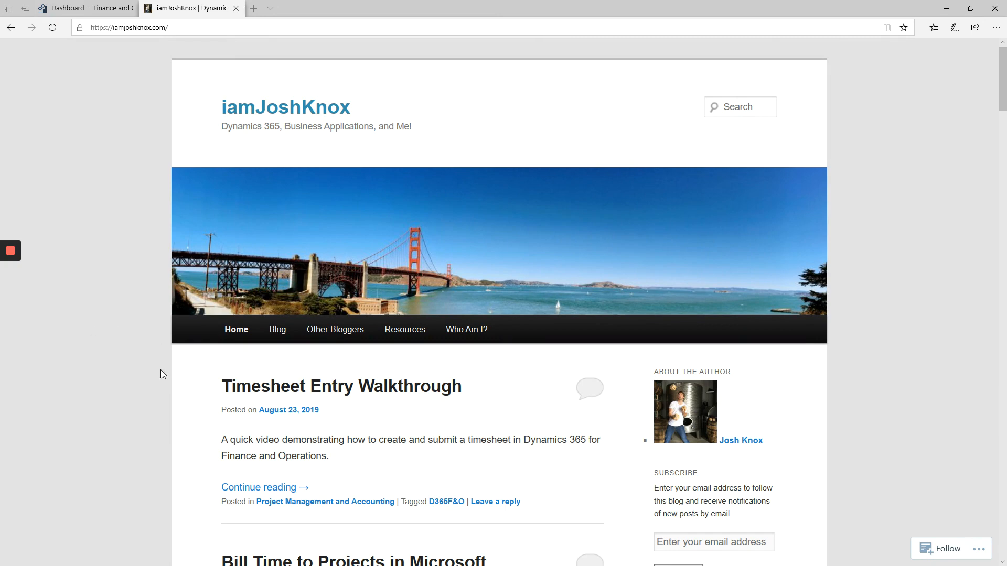
{"action": "mouse_move", "coordinate": [127, 339]}
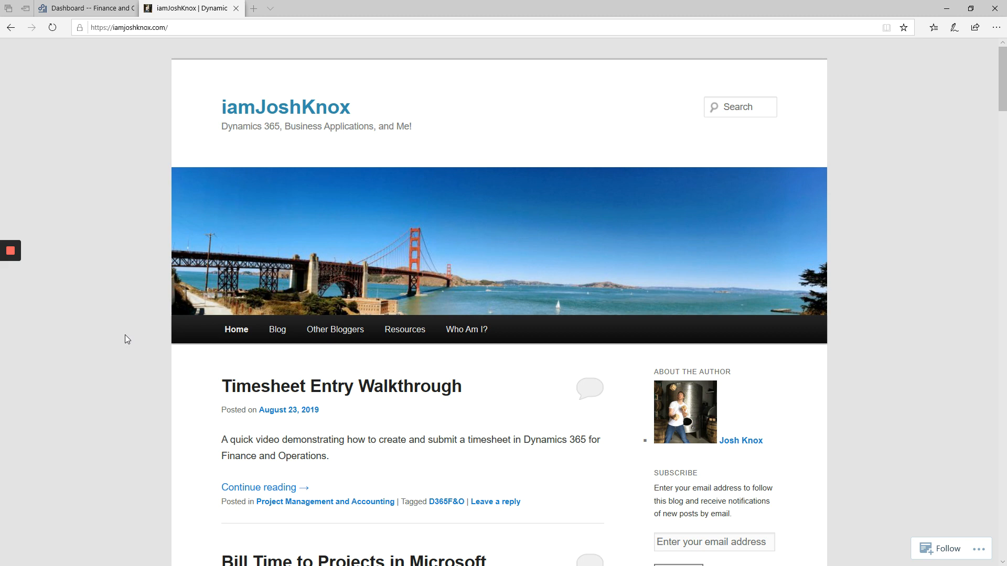
{"action": "mouse_move", "coordinate": [130, 316]}
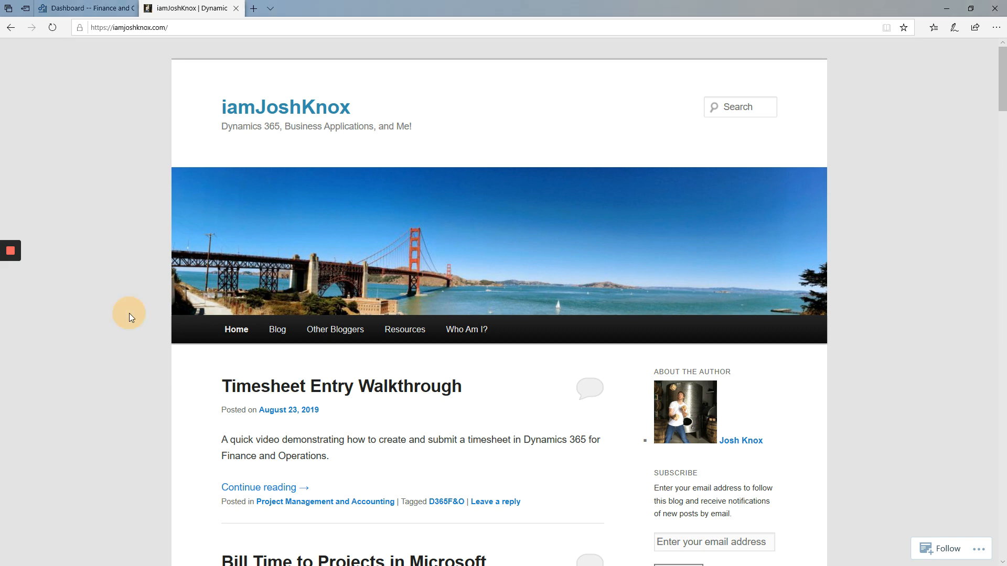
Go to Project management > Timesheets > My timesheets from the dashboard.
{"action": "left_click", "coordinate": [84, 8]}
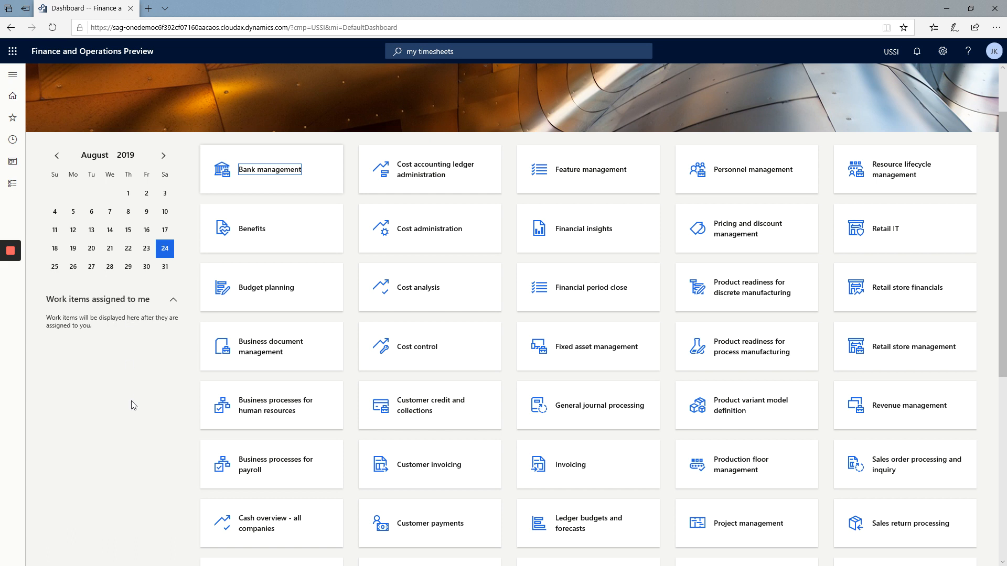
{"action": "mouse_move", "coordinate": [351, 253]}
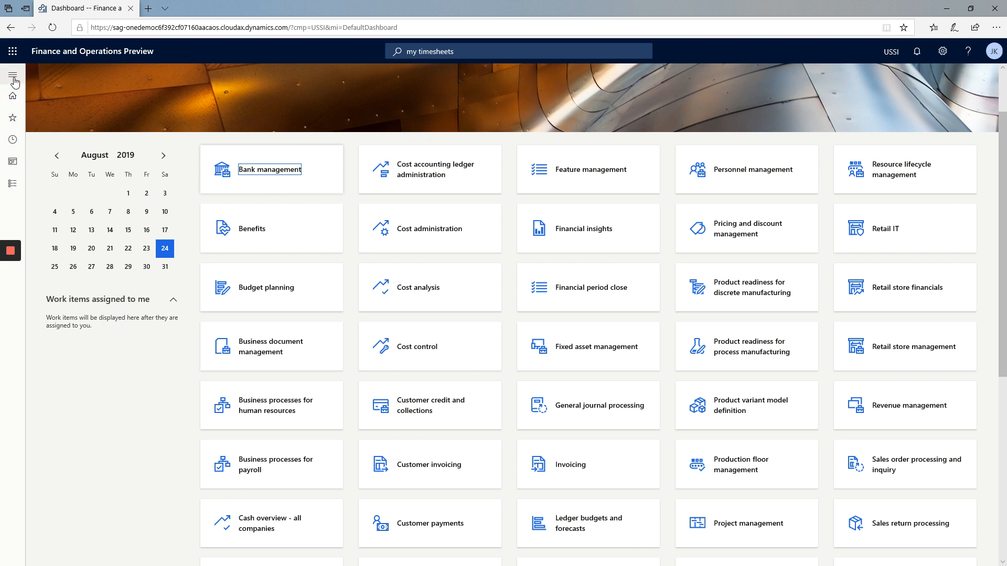
{"action": "left_click", "coordinate": [14, 74]}
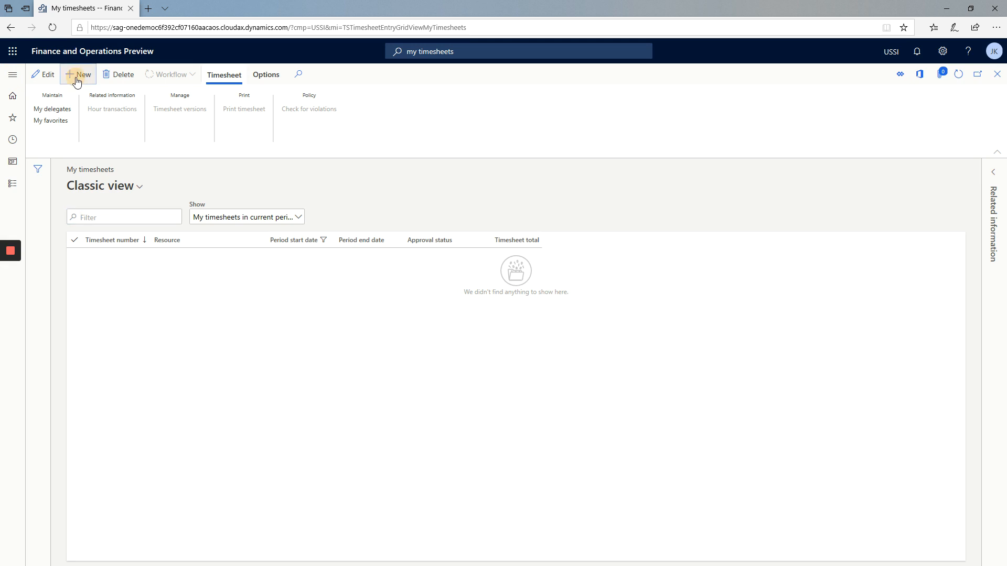
{"action": "left_click", "coordinate": [82, 75]}
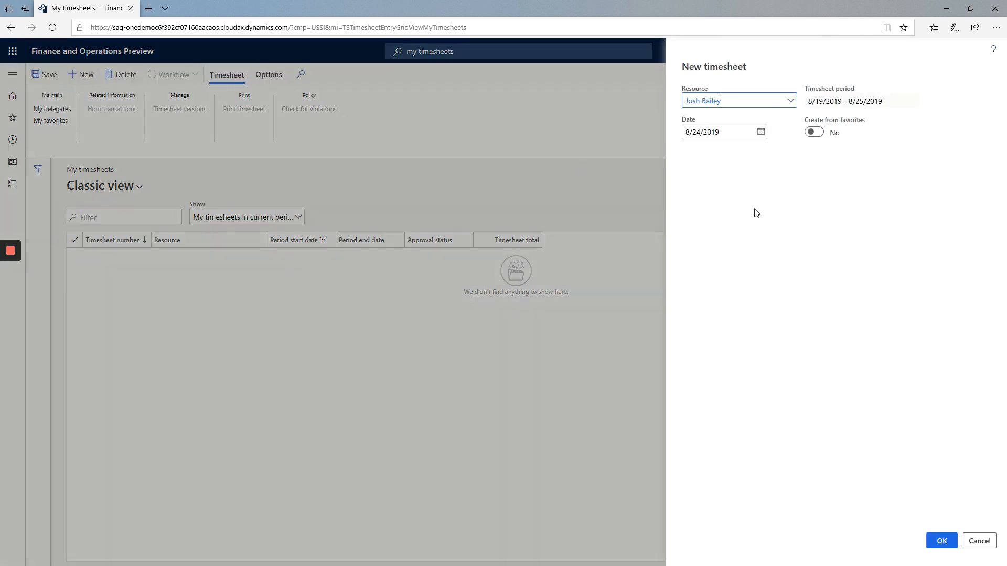
{"action": "left_click", "coordinate": [860, 101]}
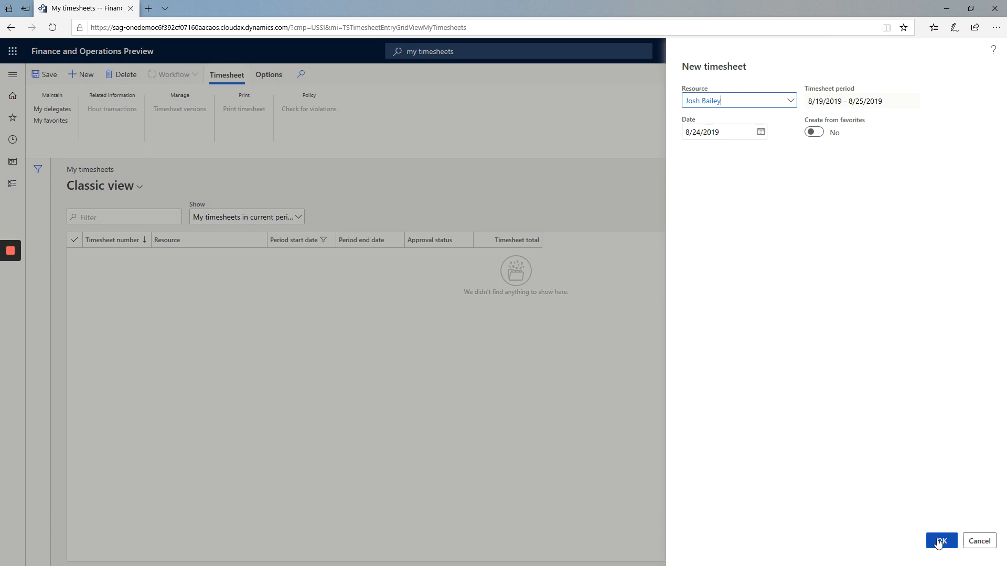
{"action": "left_click", "coordinate": [940, 541]}
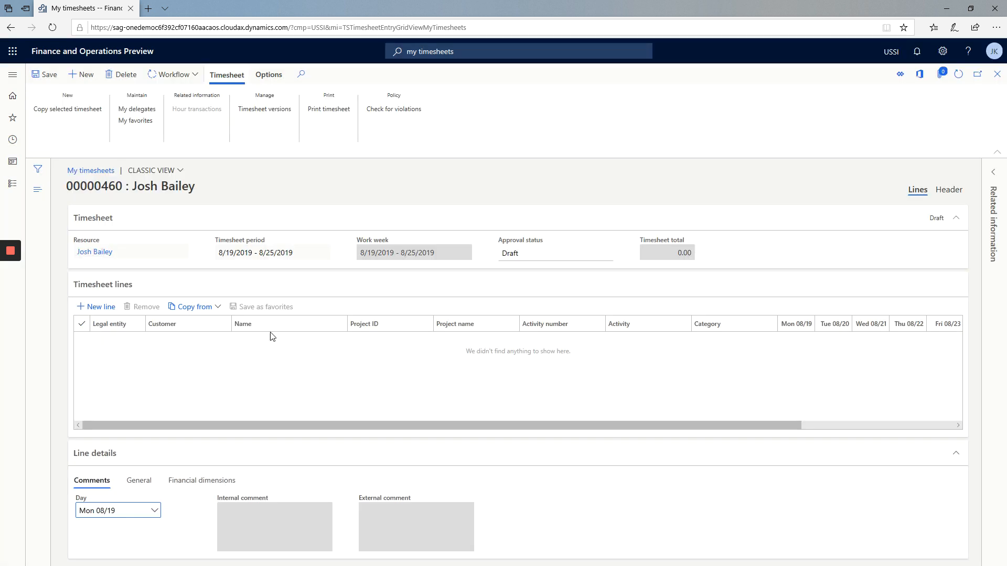
{"action": "mouse_move", "coordinate": [202, 59]}
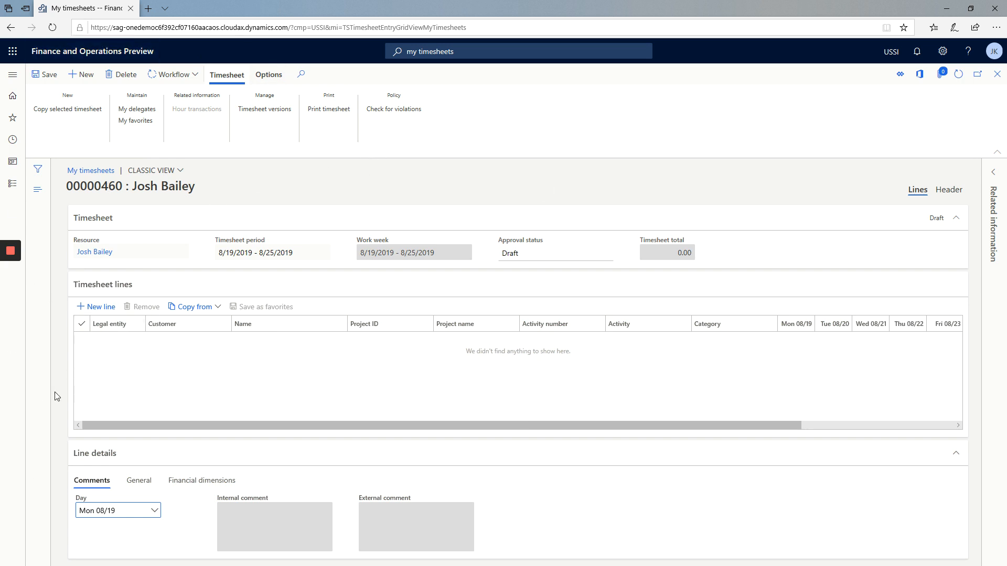
{"action": "mouse_move", "coordinate": [90, 312]}
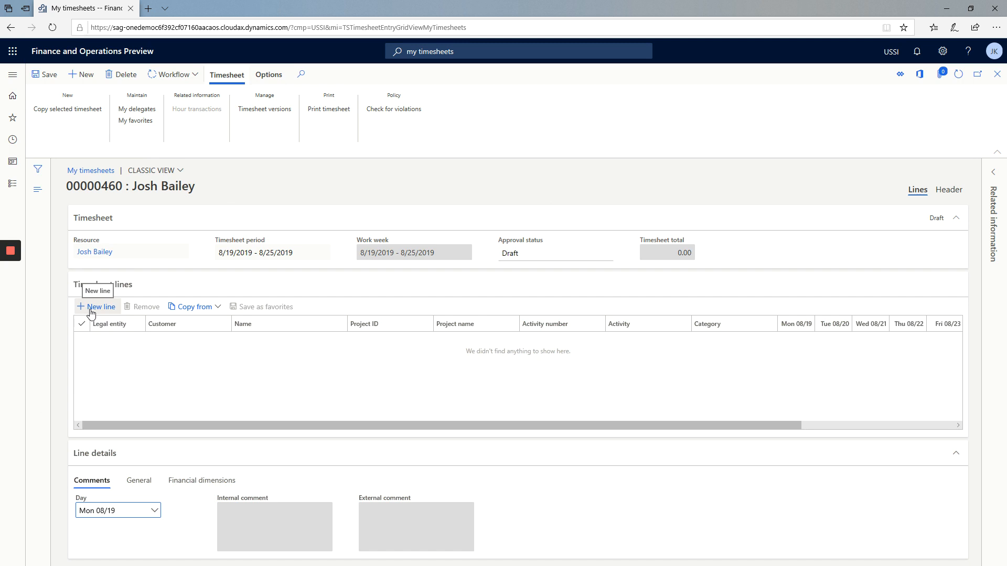
Add a line for project 00000001 City Manufacturing with activity W00000258 PM.
{"action": "left_click", "coordinate": [96, 306]}
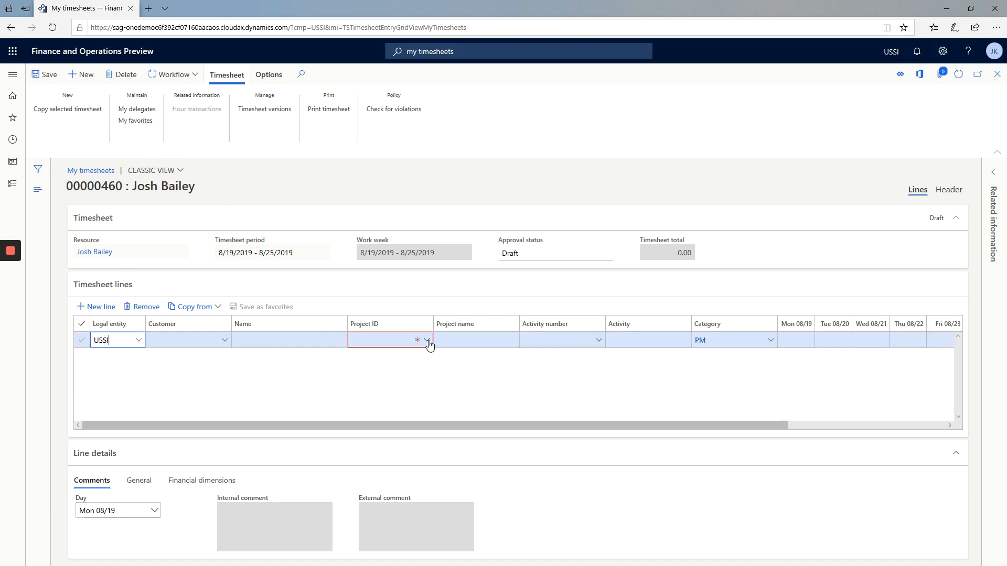
{"action": "left_click", "coordinate": [427, 339]}
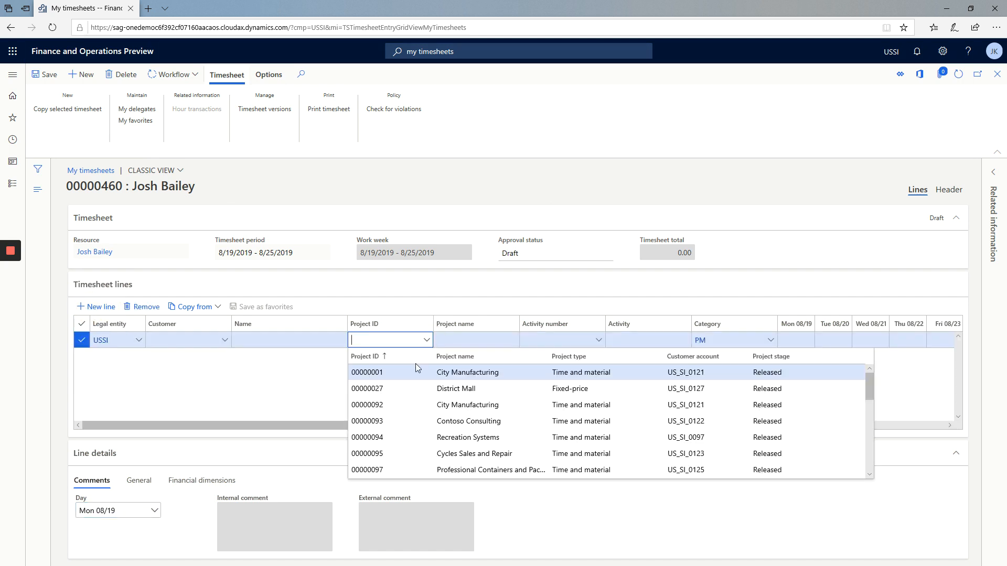
{"action": "left_click", "coordinate": [367, 372]}
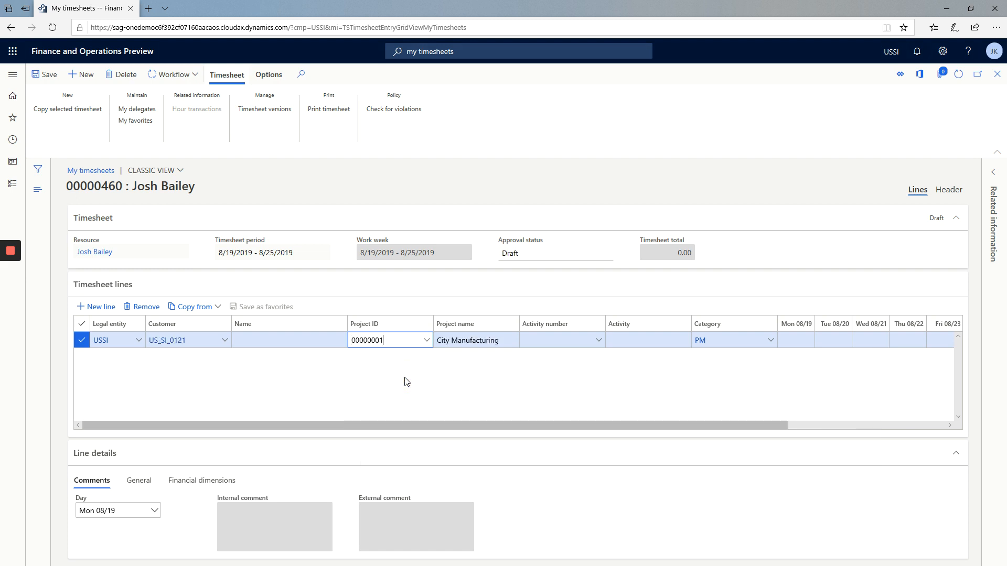
{"action": "left_click", "coordinate": [599, 340]}
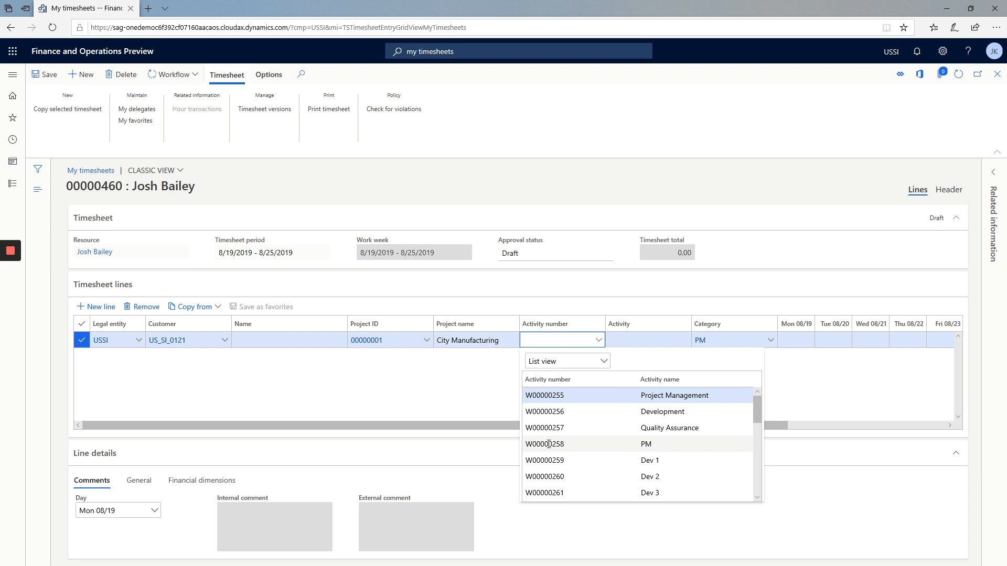
{"action": "left_click", "coordinate": [544, 444]}
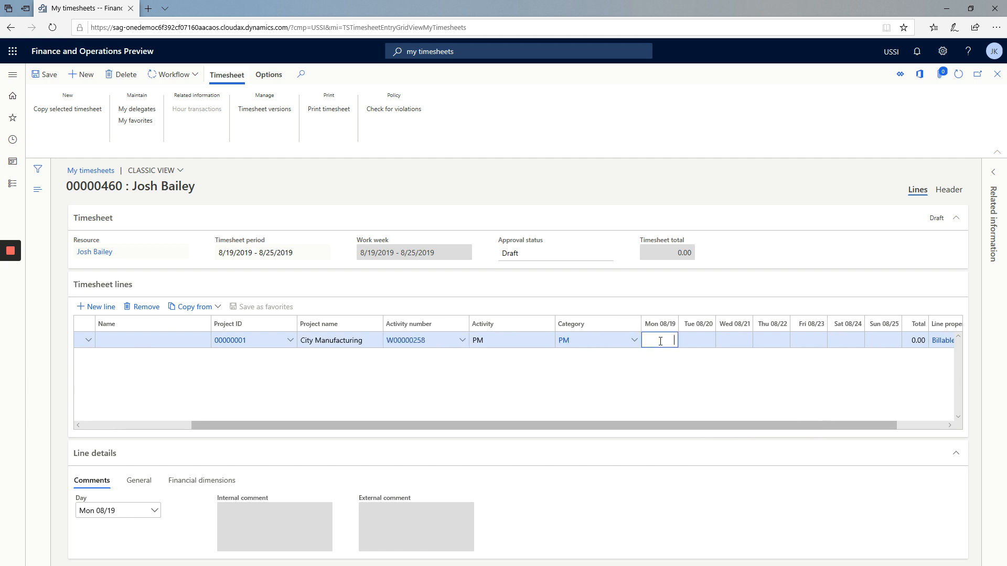
Enter 8 hours on Monday with external comment 'This is my external com... that I did.'.
{"action": "type", "text": "8"}
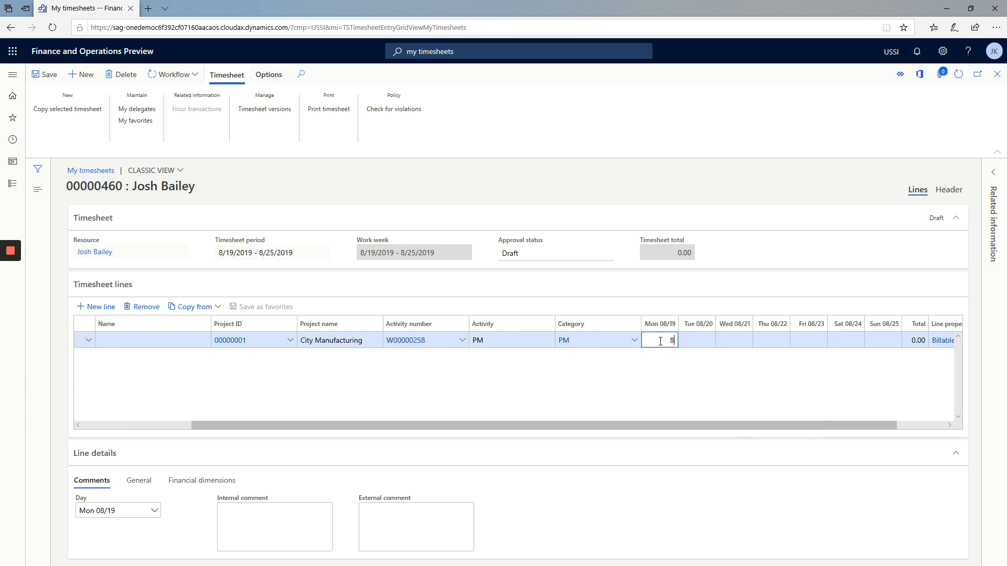
{"action": "mouse_move", "coordinate": [399, 524]}
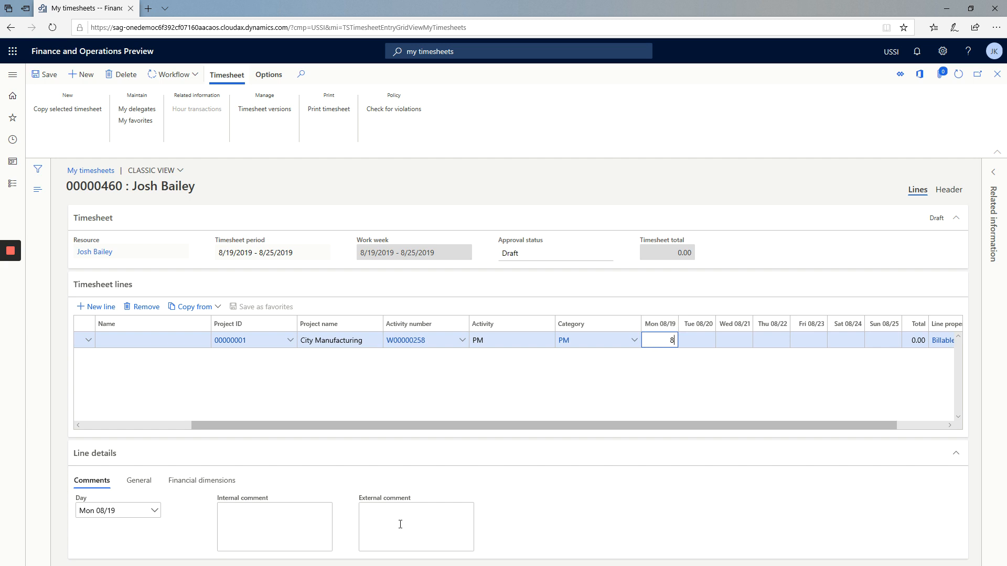
{"action": "left_click", "coordinate": [415, 526]}
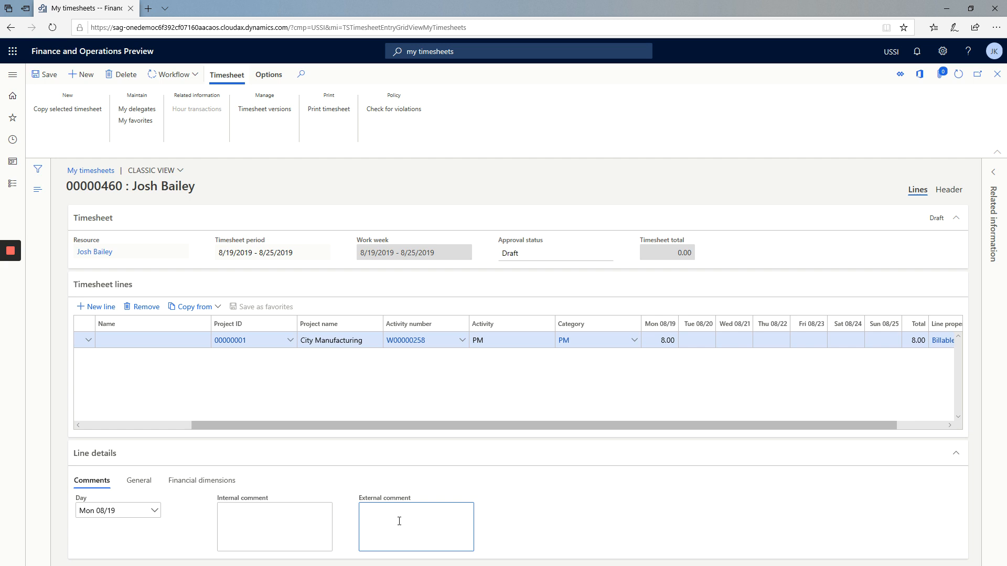
{"action": "type", "text": "This is my e"}
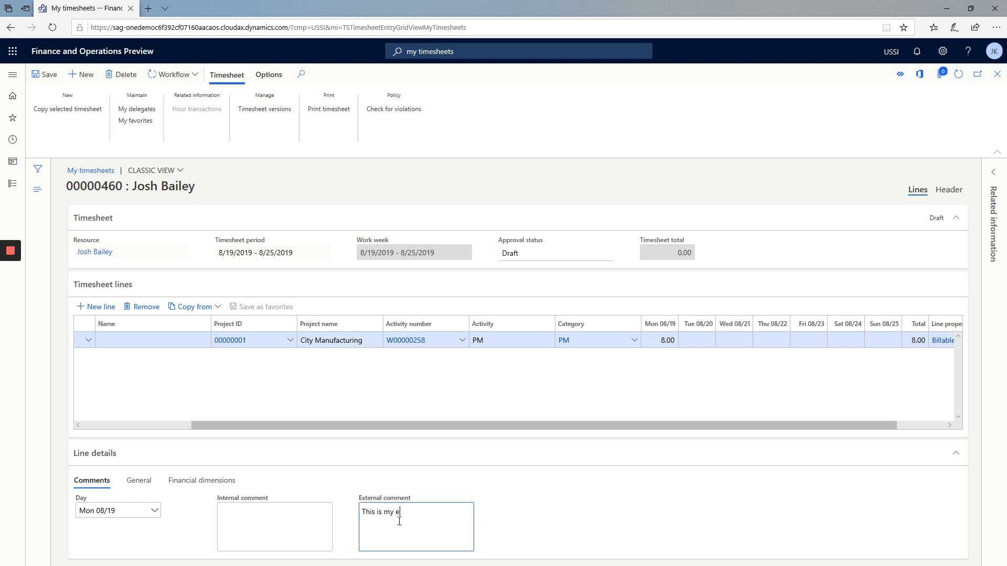
{"action": "type", "text": "xternal commen"}
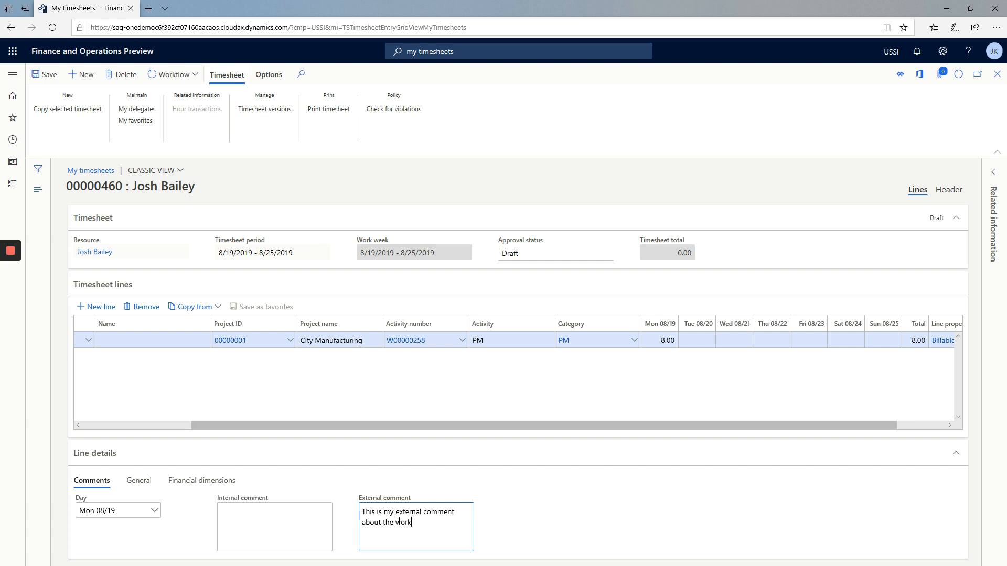
{"action": "type", "text": "that I did."}
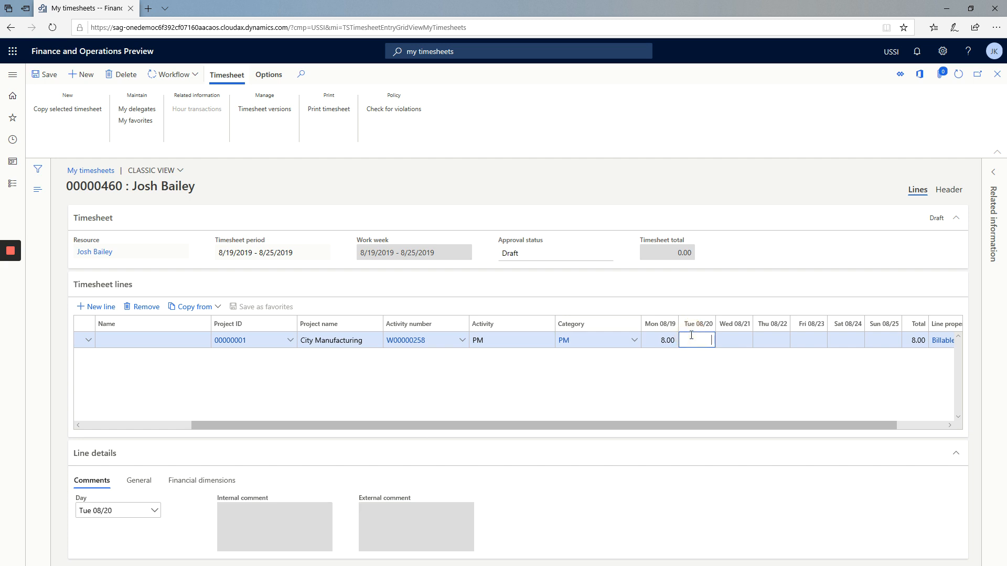
Enter 8 hours on Tuesday 08/20, bringing the City Manufacturing line to 16 hours.
{"action": "type", "text": "8"}
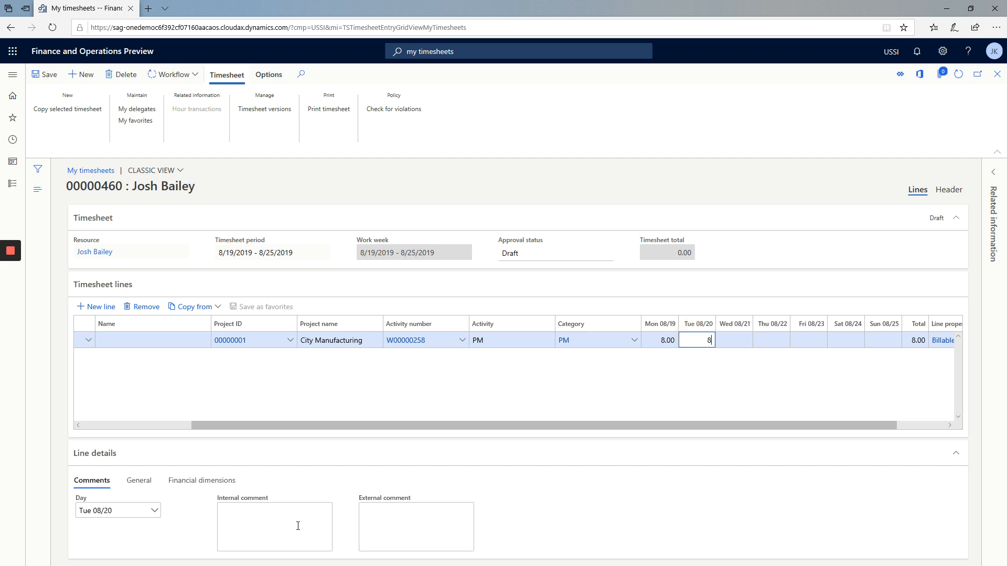
{"action": "mouse_move", "coordinate": [269, 546]}
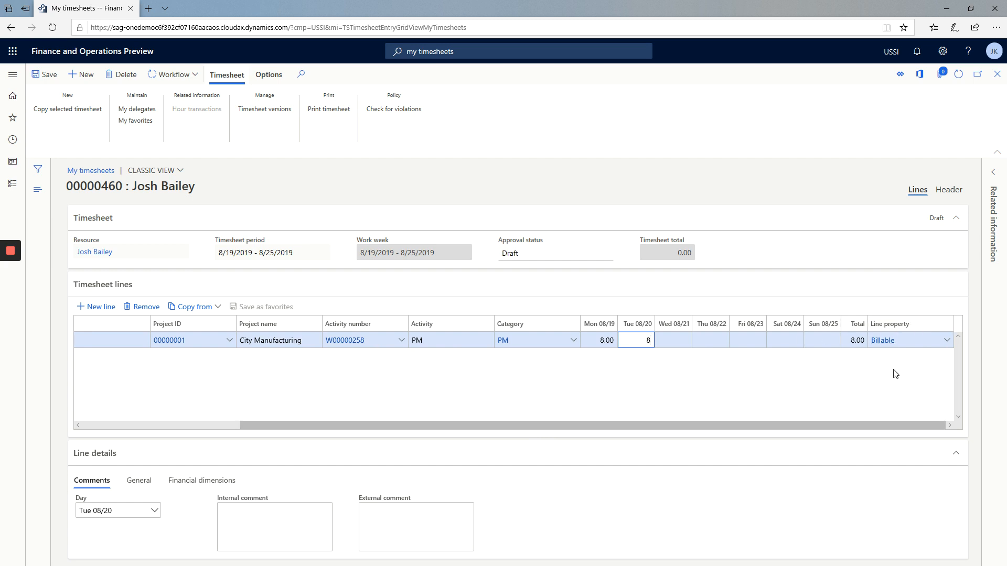
{"action": "left_click", "coordinate": [673, 340]}
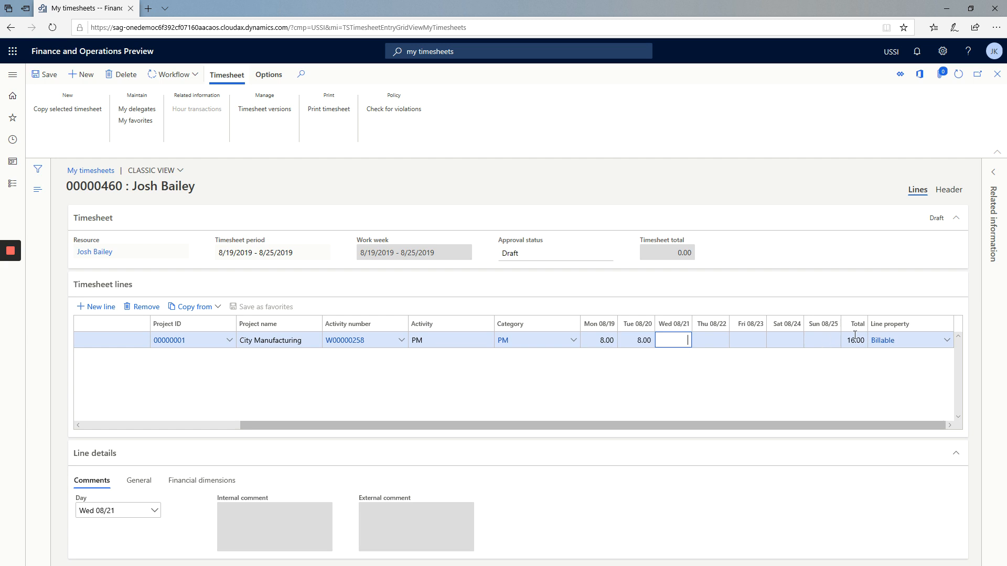
{"action": "mouse_move", "coordinate": [598, 340]}
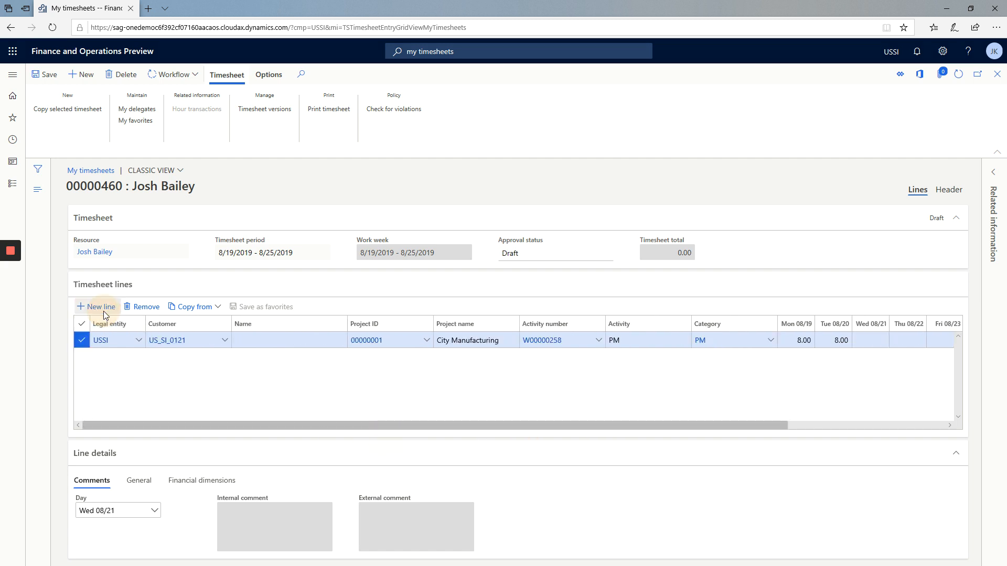
Add a Contoso Consulting line (project 00000093, activity W00002393 PM) with 8 hours Wednesday–Friday.
{"action": "left_click", "coordinate": [95, 307]}
{"action": "type", "text": "00000093"}
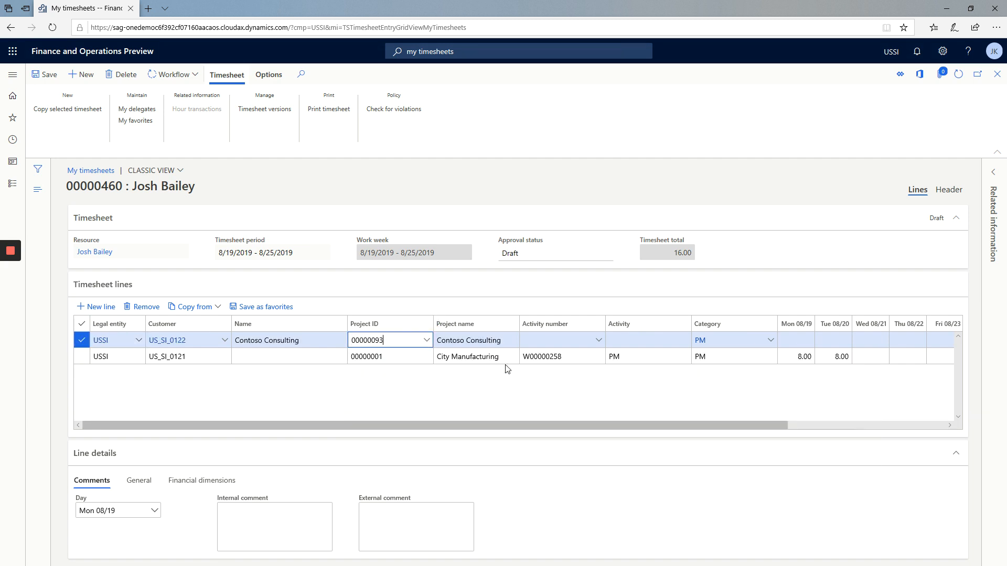
{"action": "left_click", "coordinate": [598, 340]}
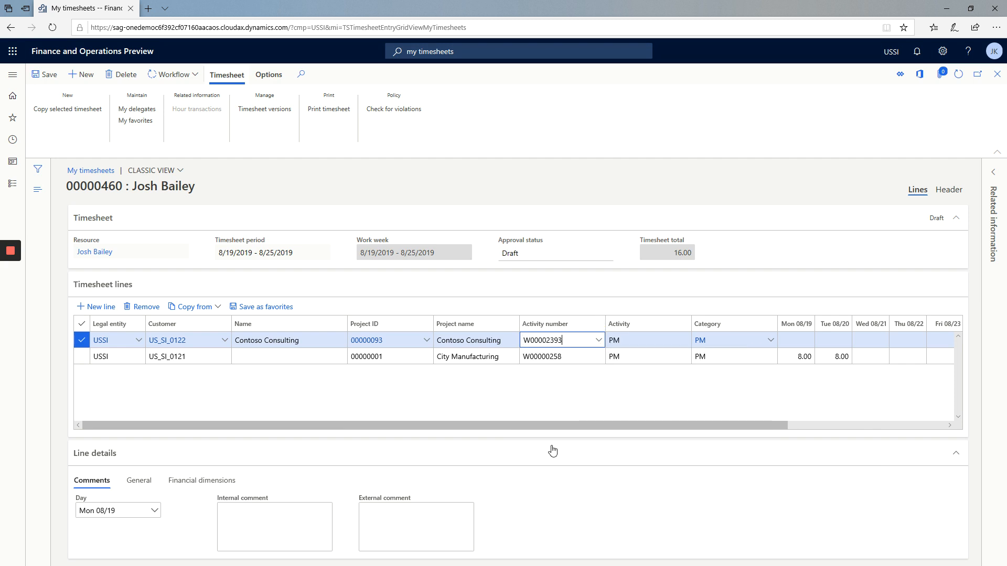
{"action": "mouse_move", "coordinate": [754, 411]}
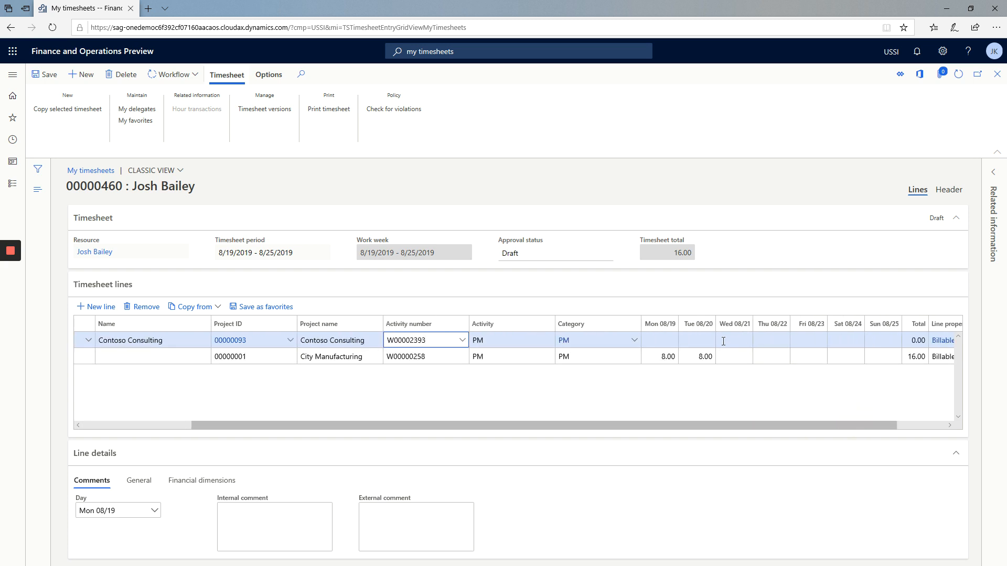
{"action": "left_click", "coordinate": [734, 339]}
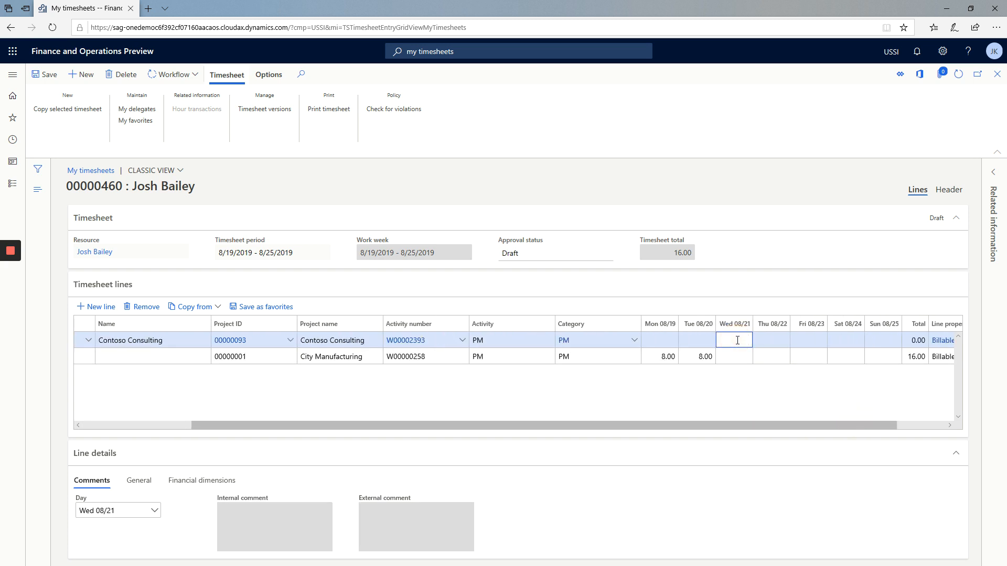
{"action": "type", "text": "8.00"}
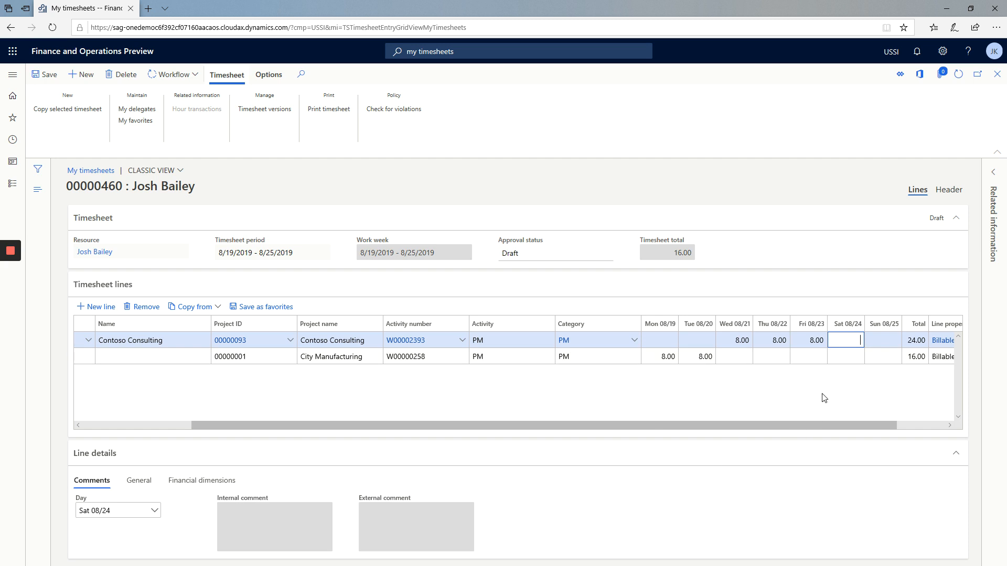
{"action": "mouse_move", "coordinate": [433, 151]}
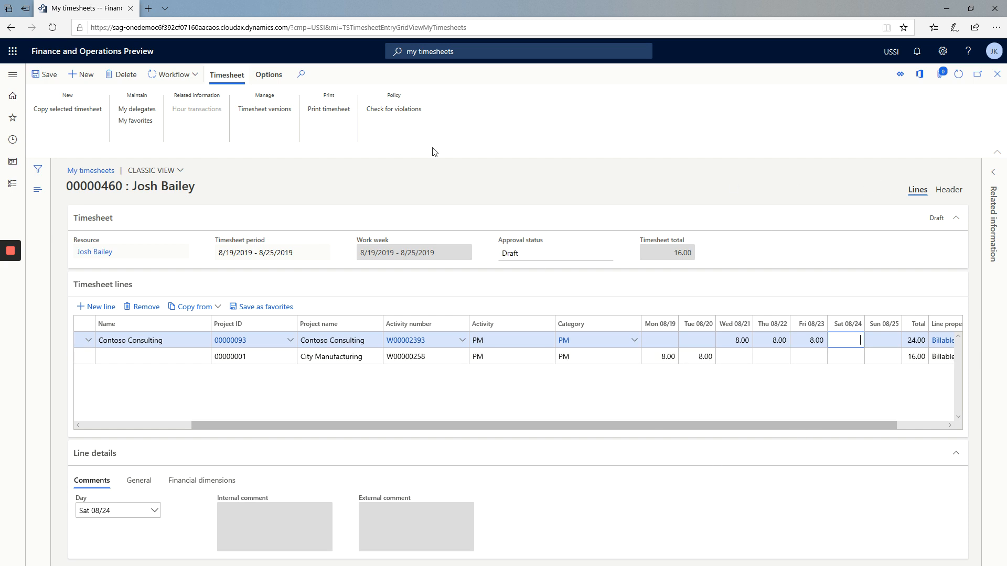
{"action": "mouse_move", "coordinate": [620, 505]}
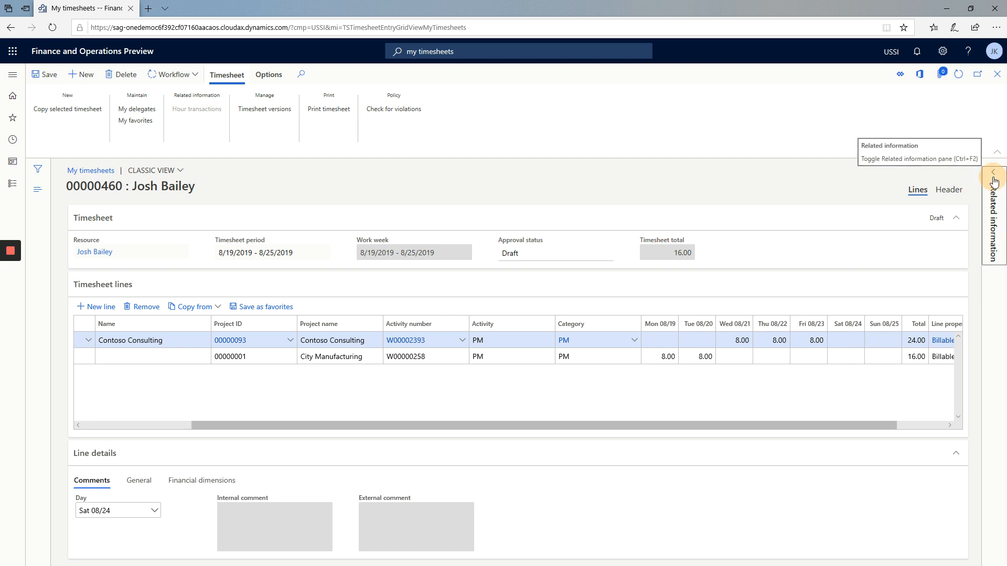
Check the week summary in Related information, then submit timesheet 00000460 via Workflow > Submit.
{"action": "left_click", "coordinate": [997, 179]}
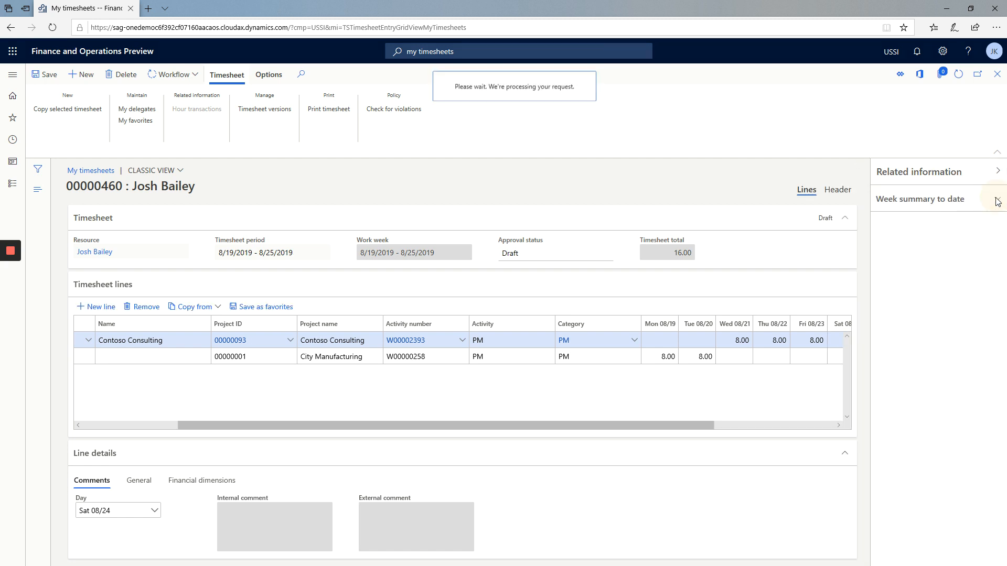
{"action": "left_click", "coordinate": [999, 199]}
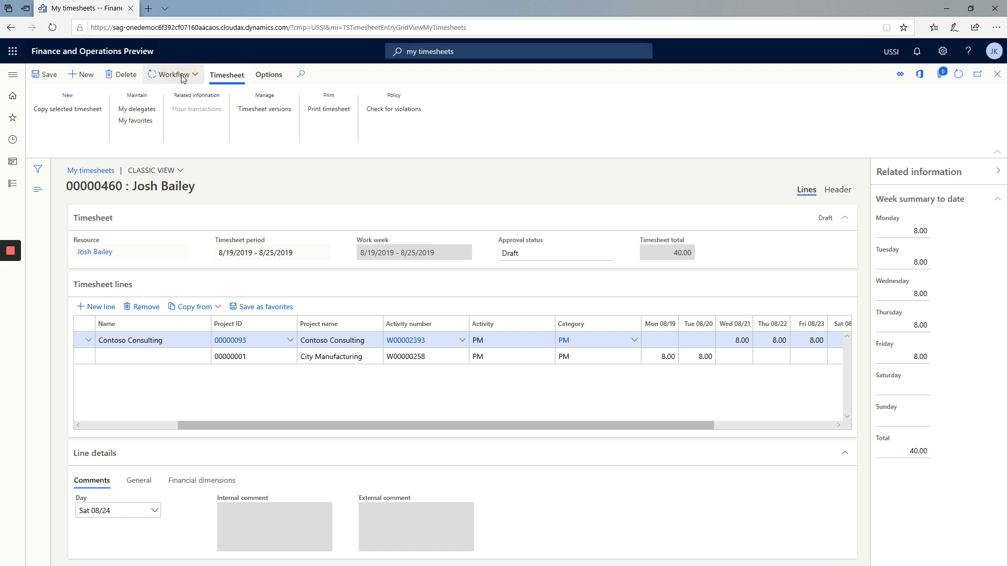
{"action": "left_click", "coordinate": [170, 75]}
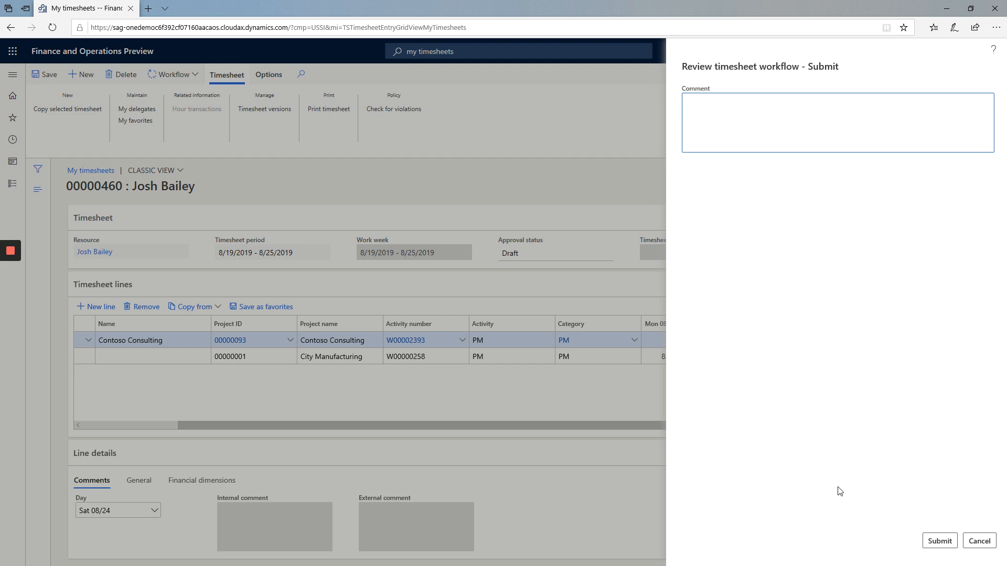
{"action": "left_click", "coordinate": [938, 541]}
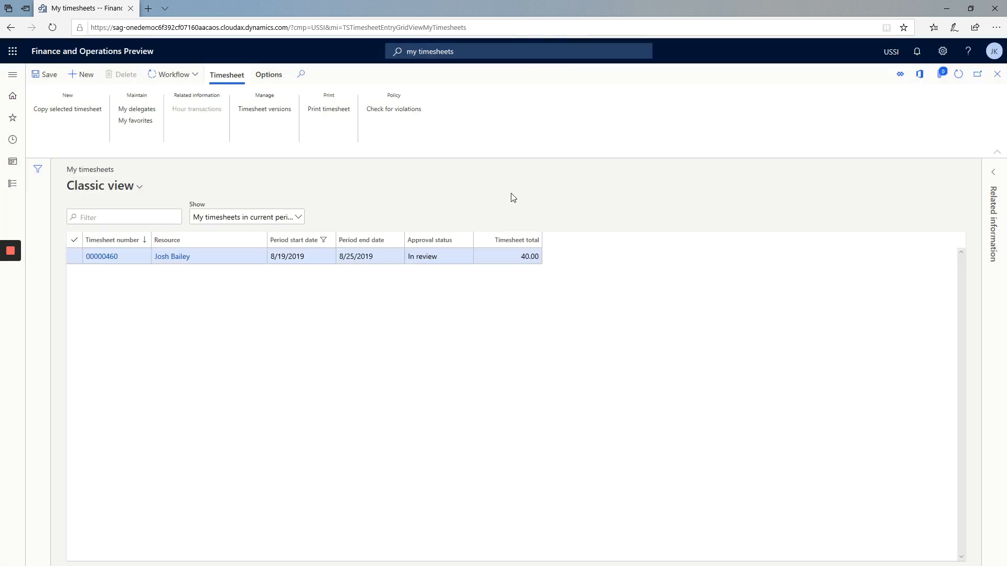